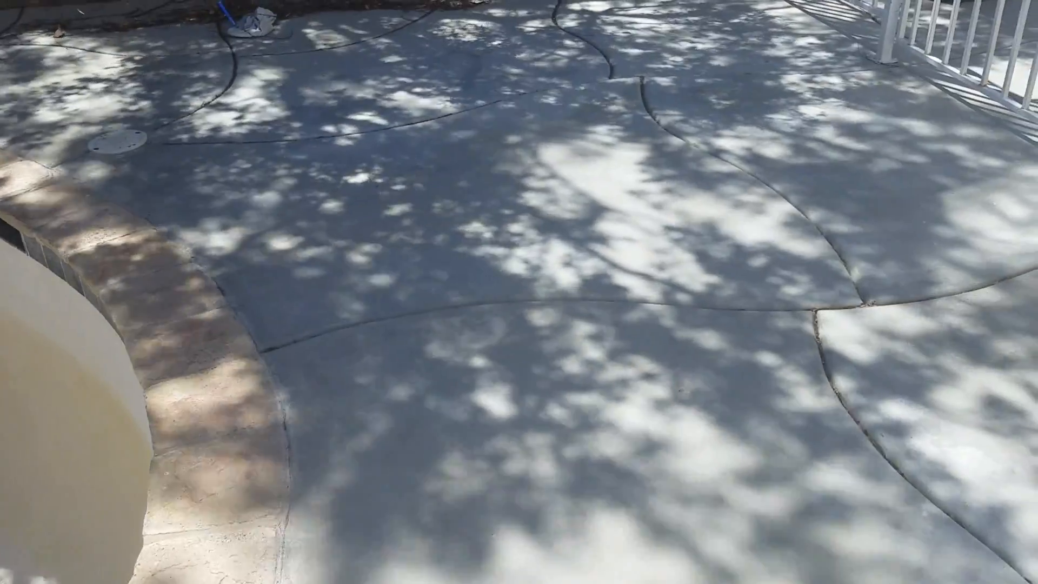
mouse_move(519, 292)
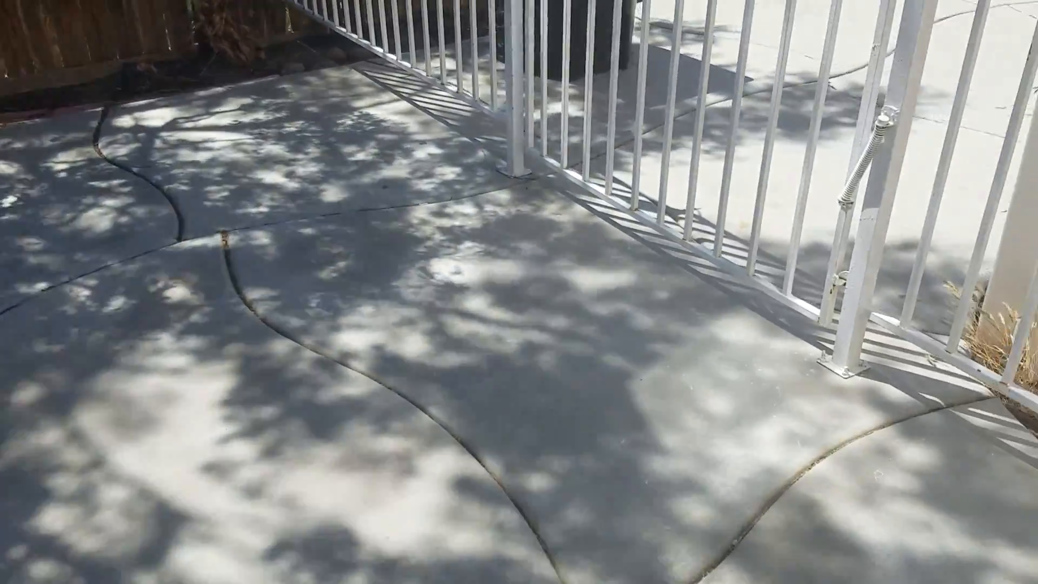